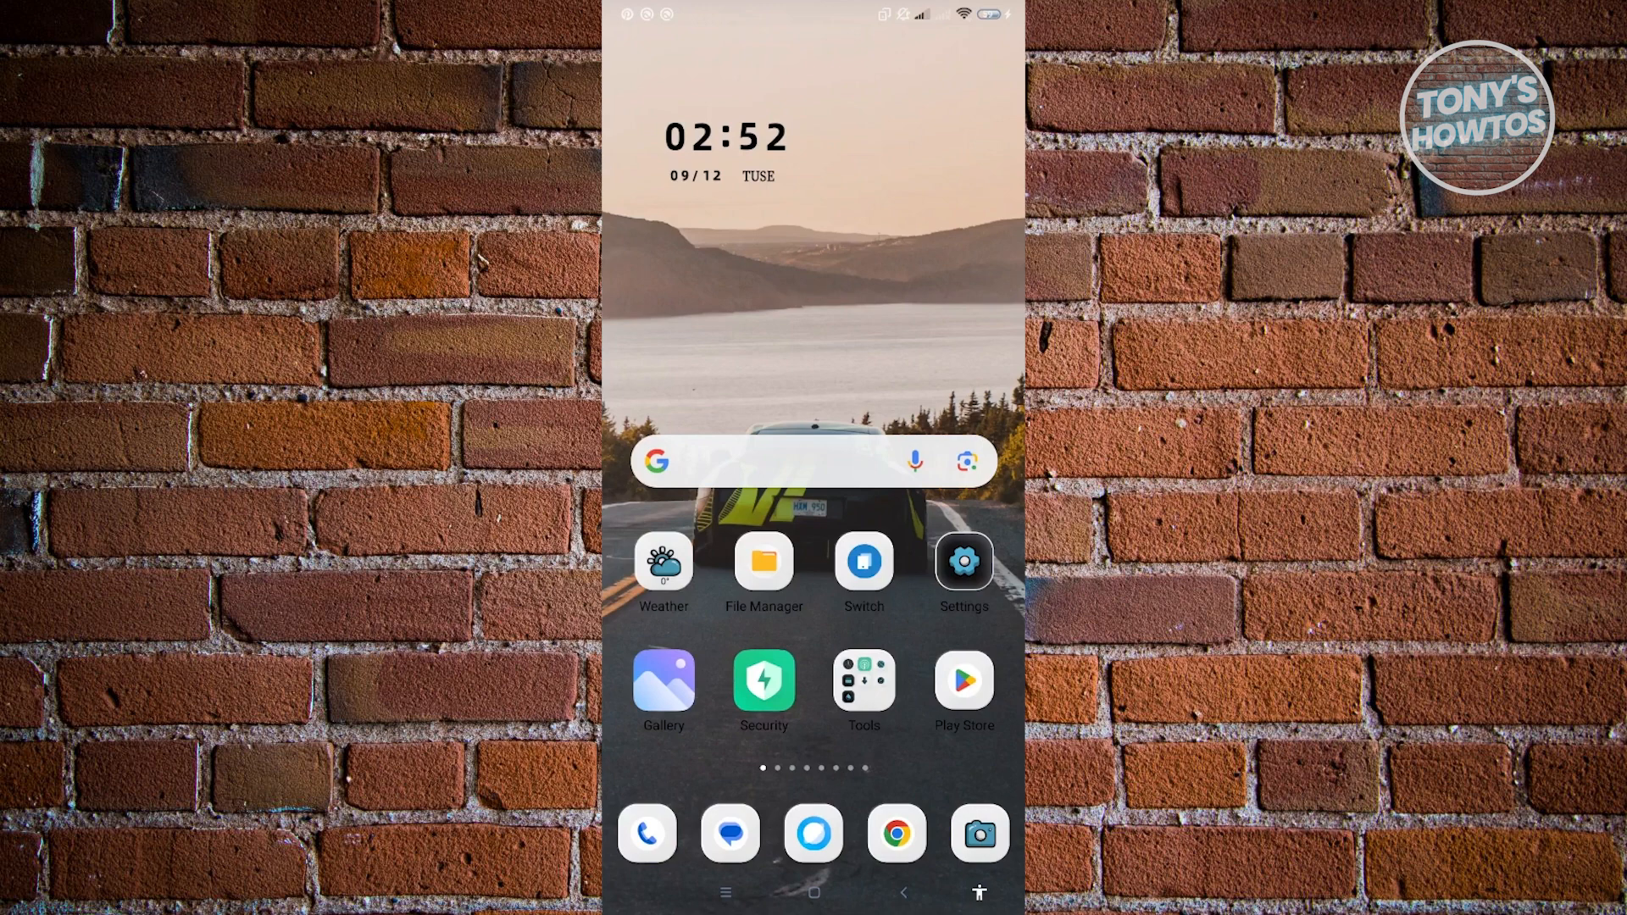
- Reach About phone in Settings and show the storage breakdown with 2.8 GB available
left_click(962, 561)
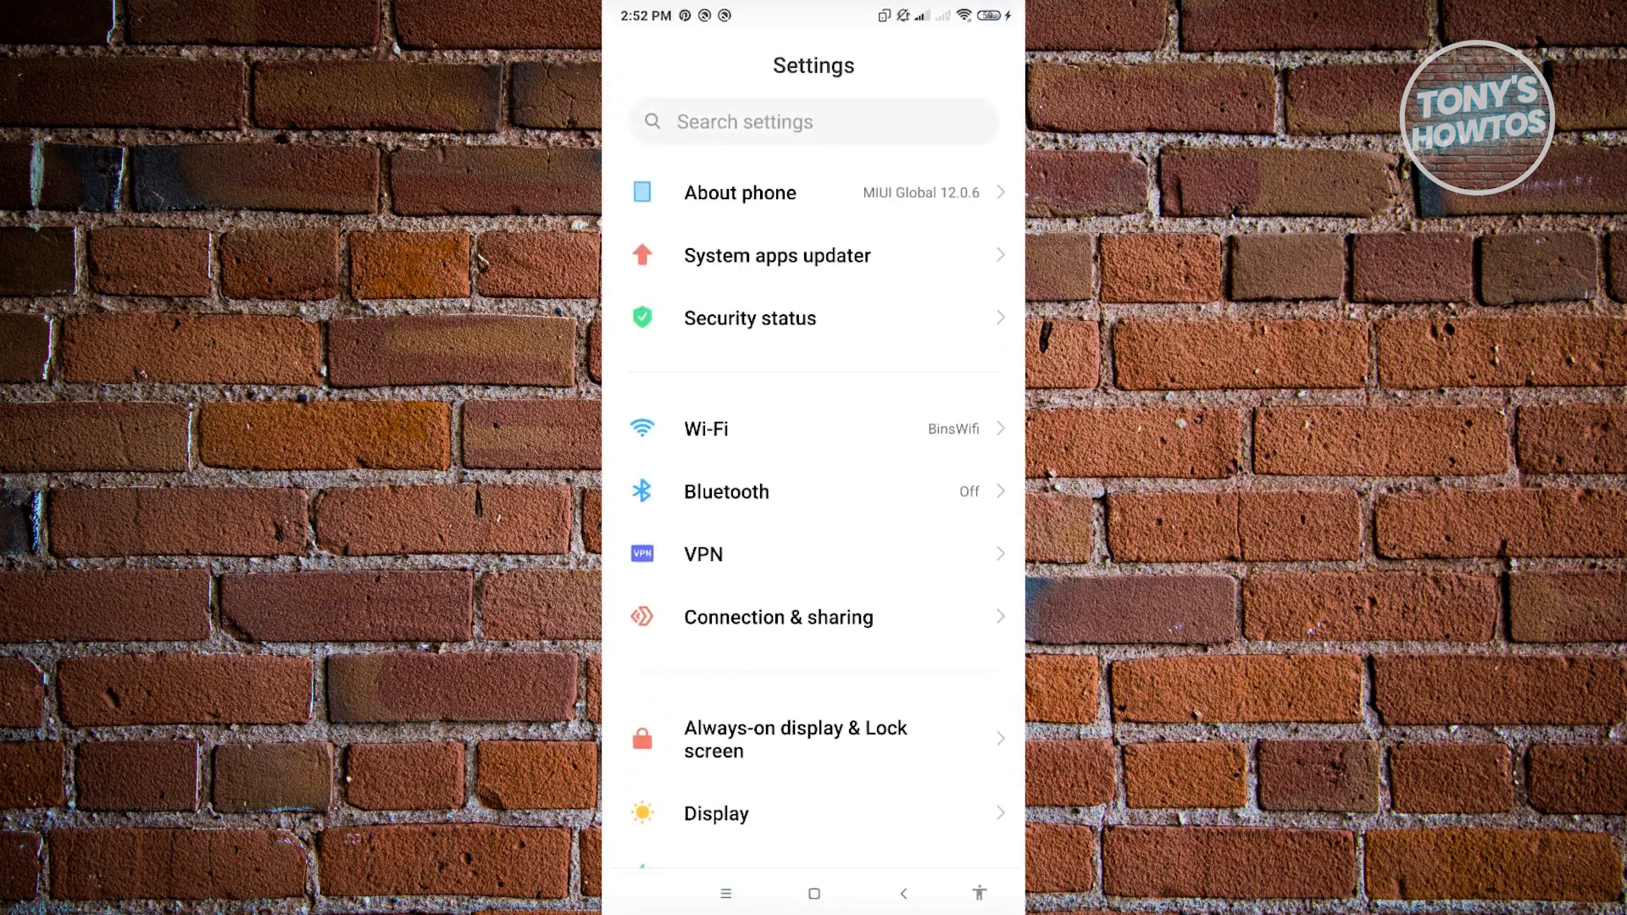
left_click(741, 191)
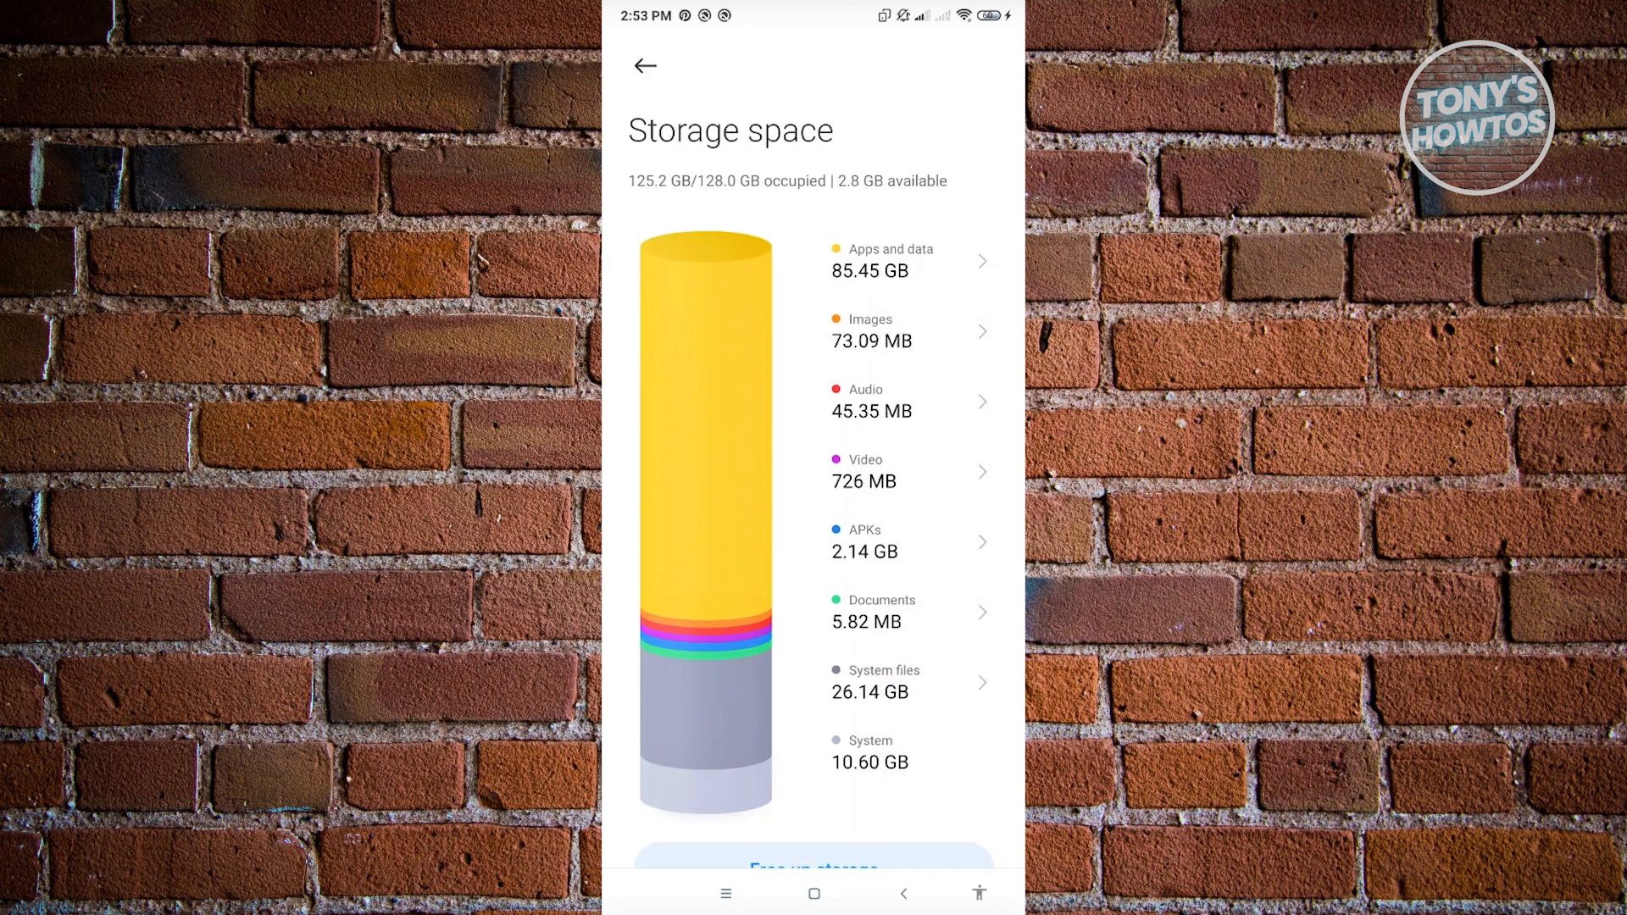
scroll("down", 3)
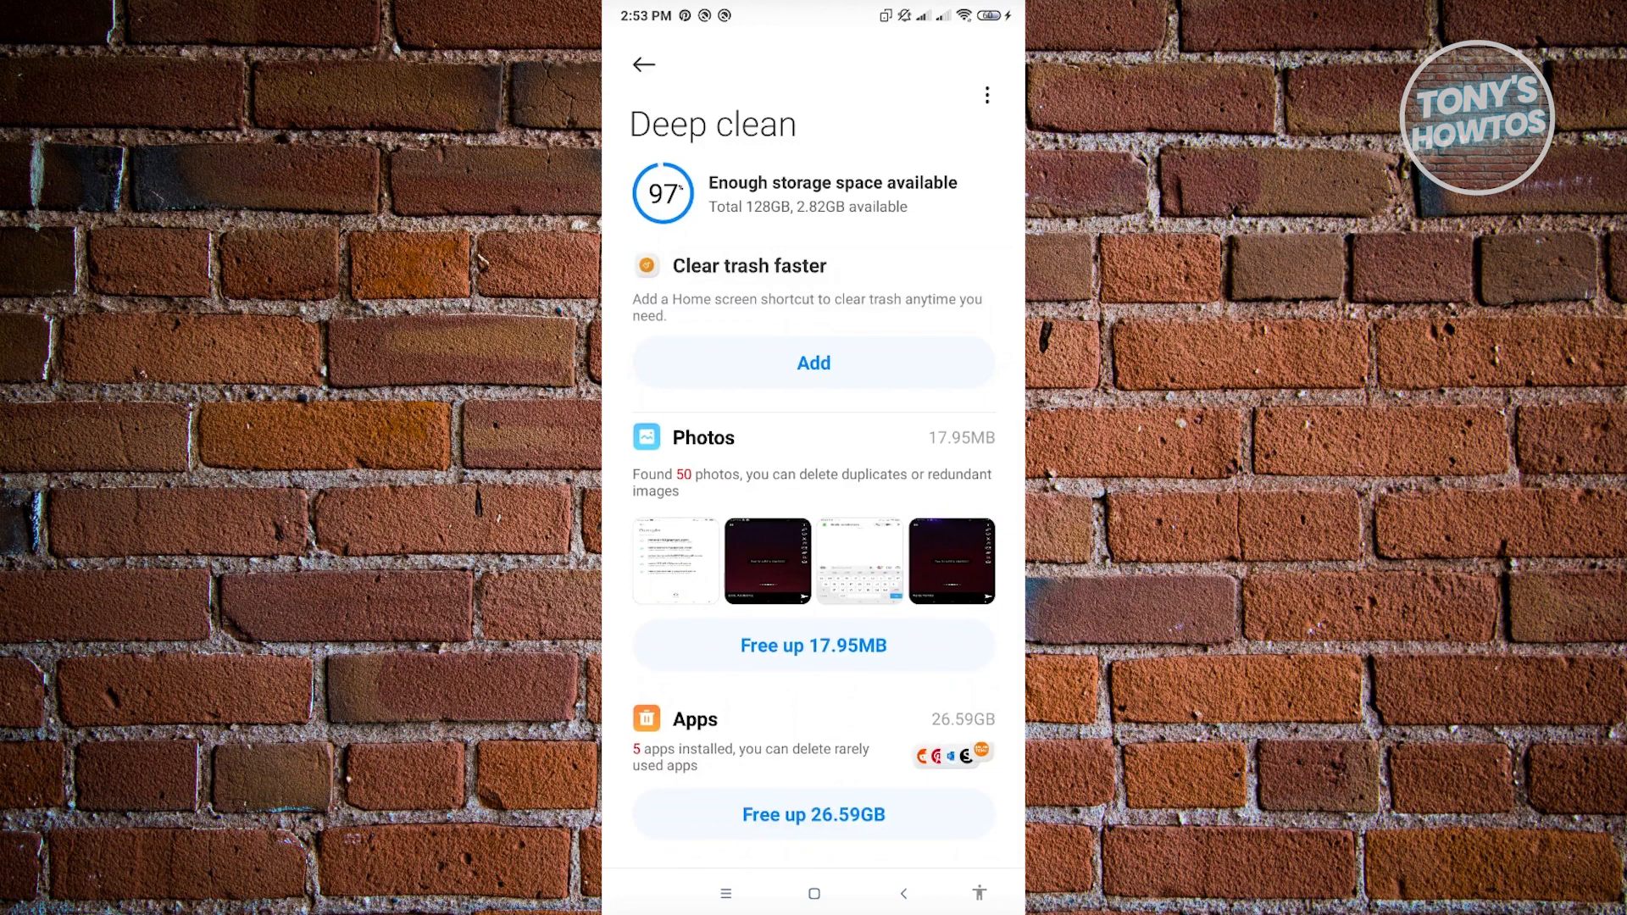
scroll("down", 3)
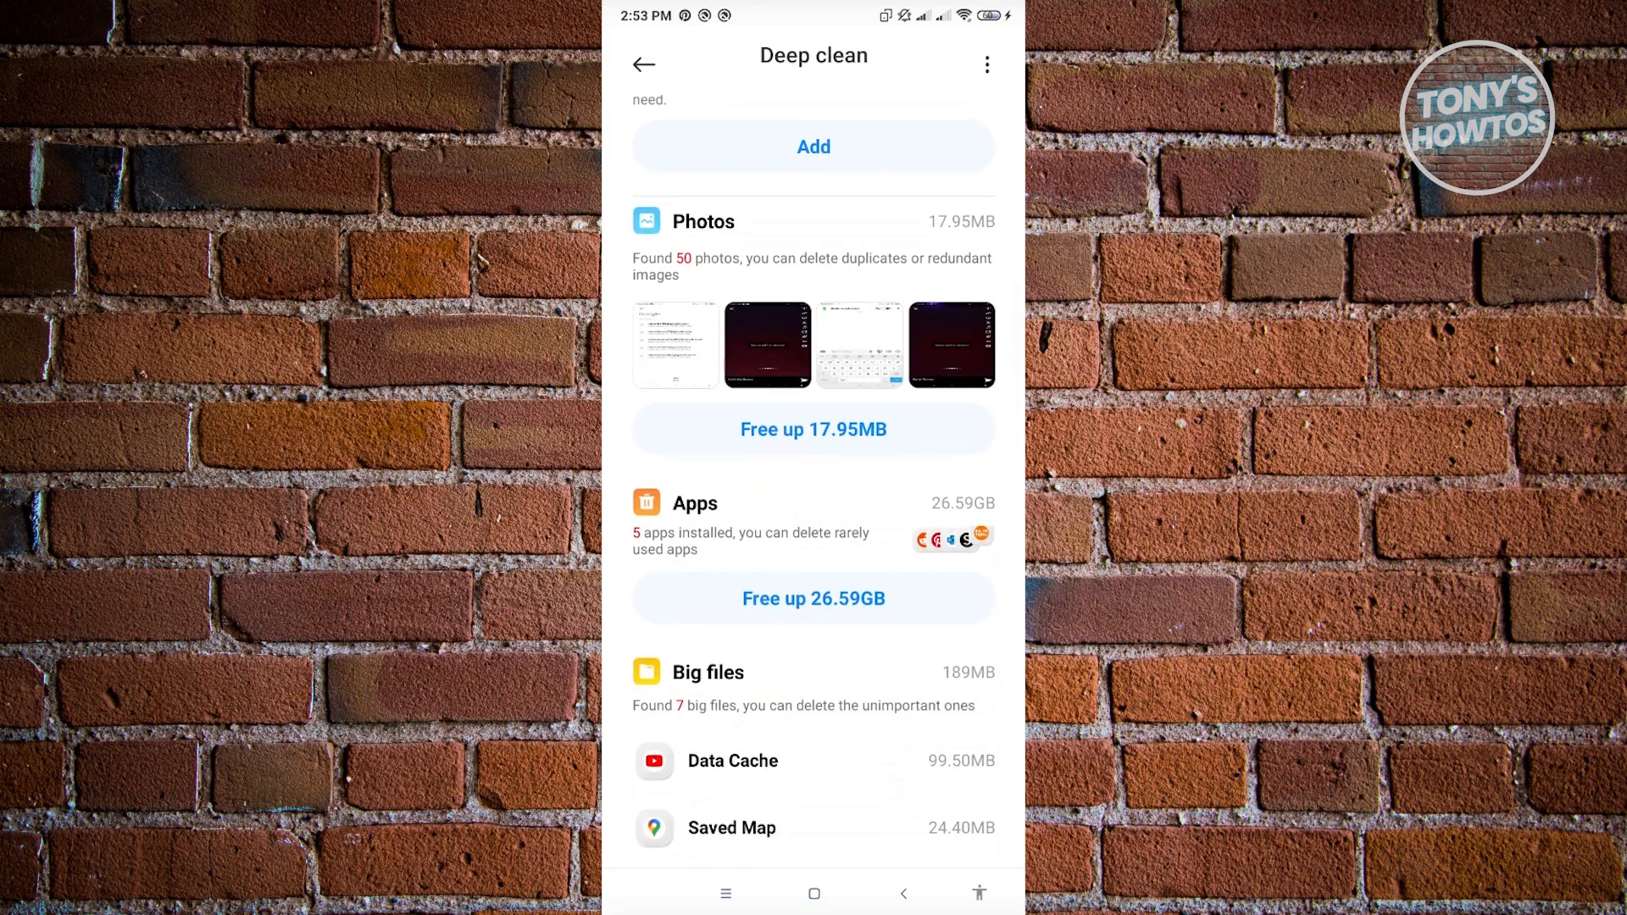
scroll("down", 3)
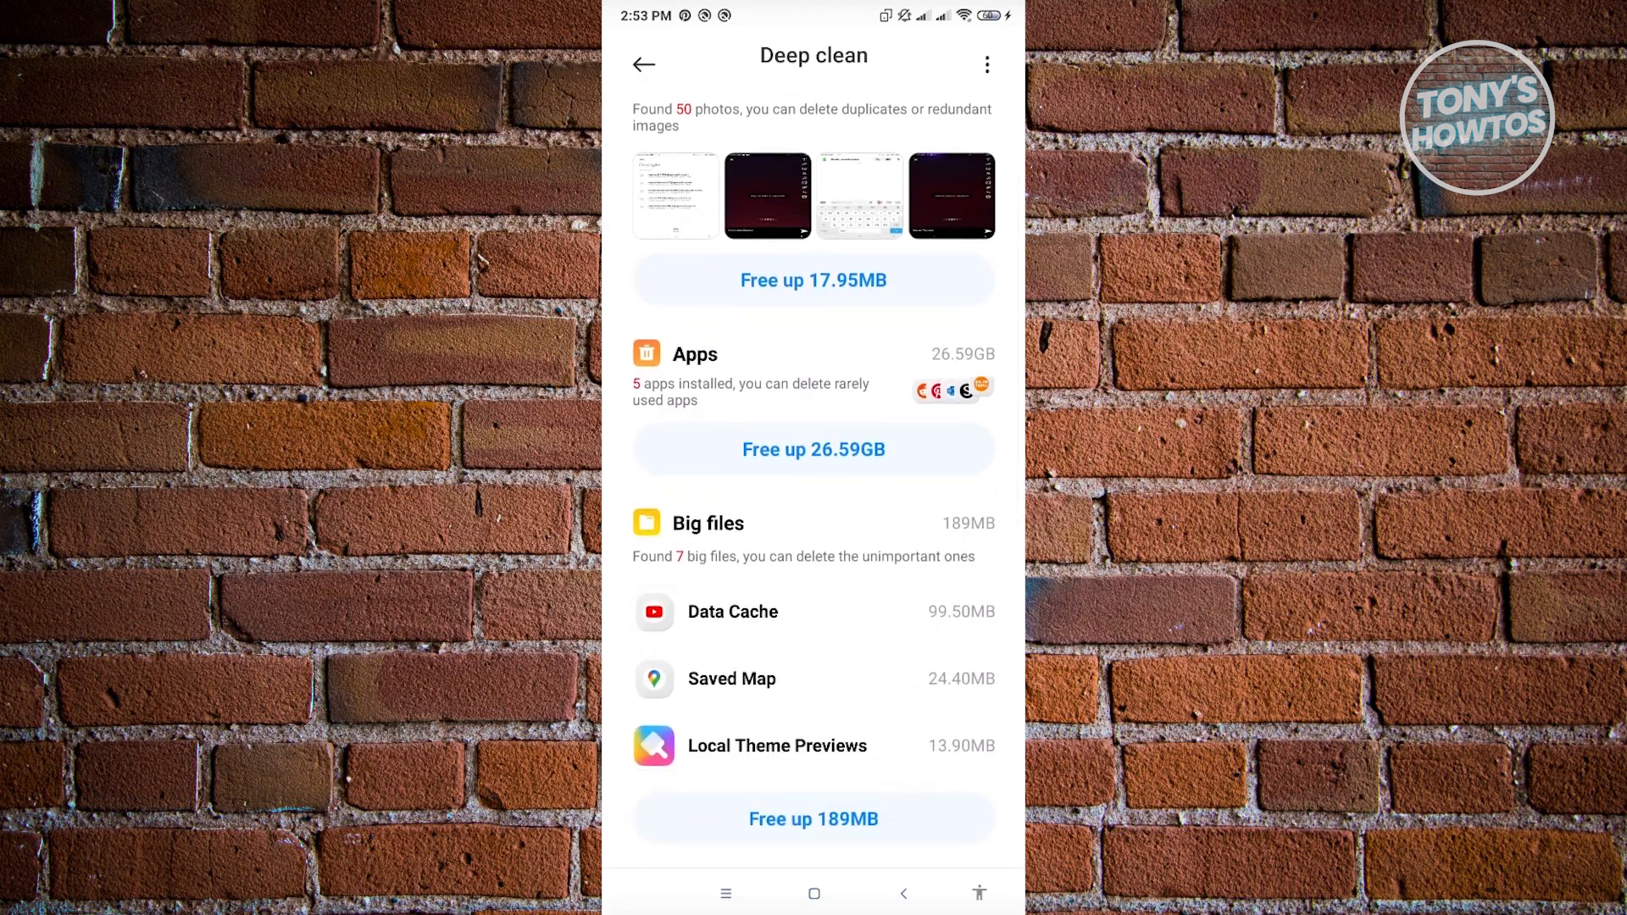
scroll("down", 3)
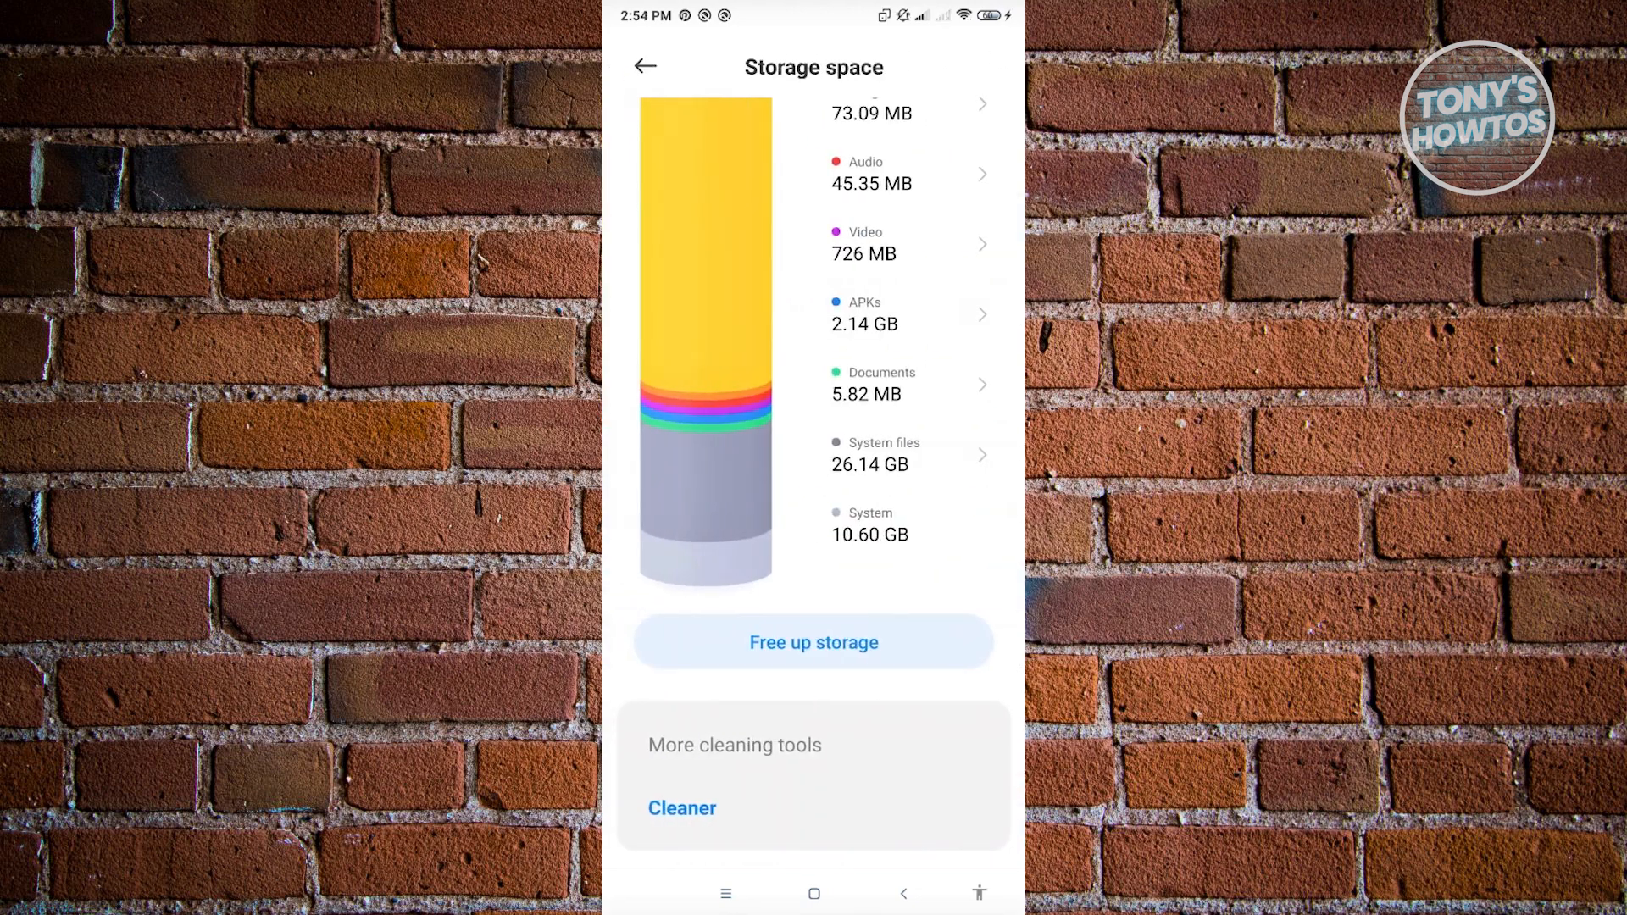
- Back out of storage to the home screen and show Play Store's quick options
left_click(644, 66)
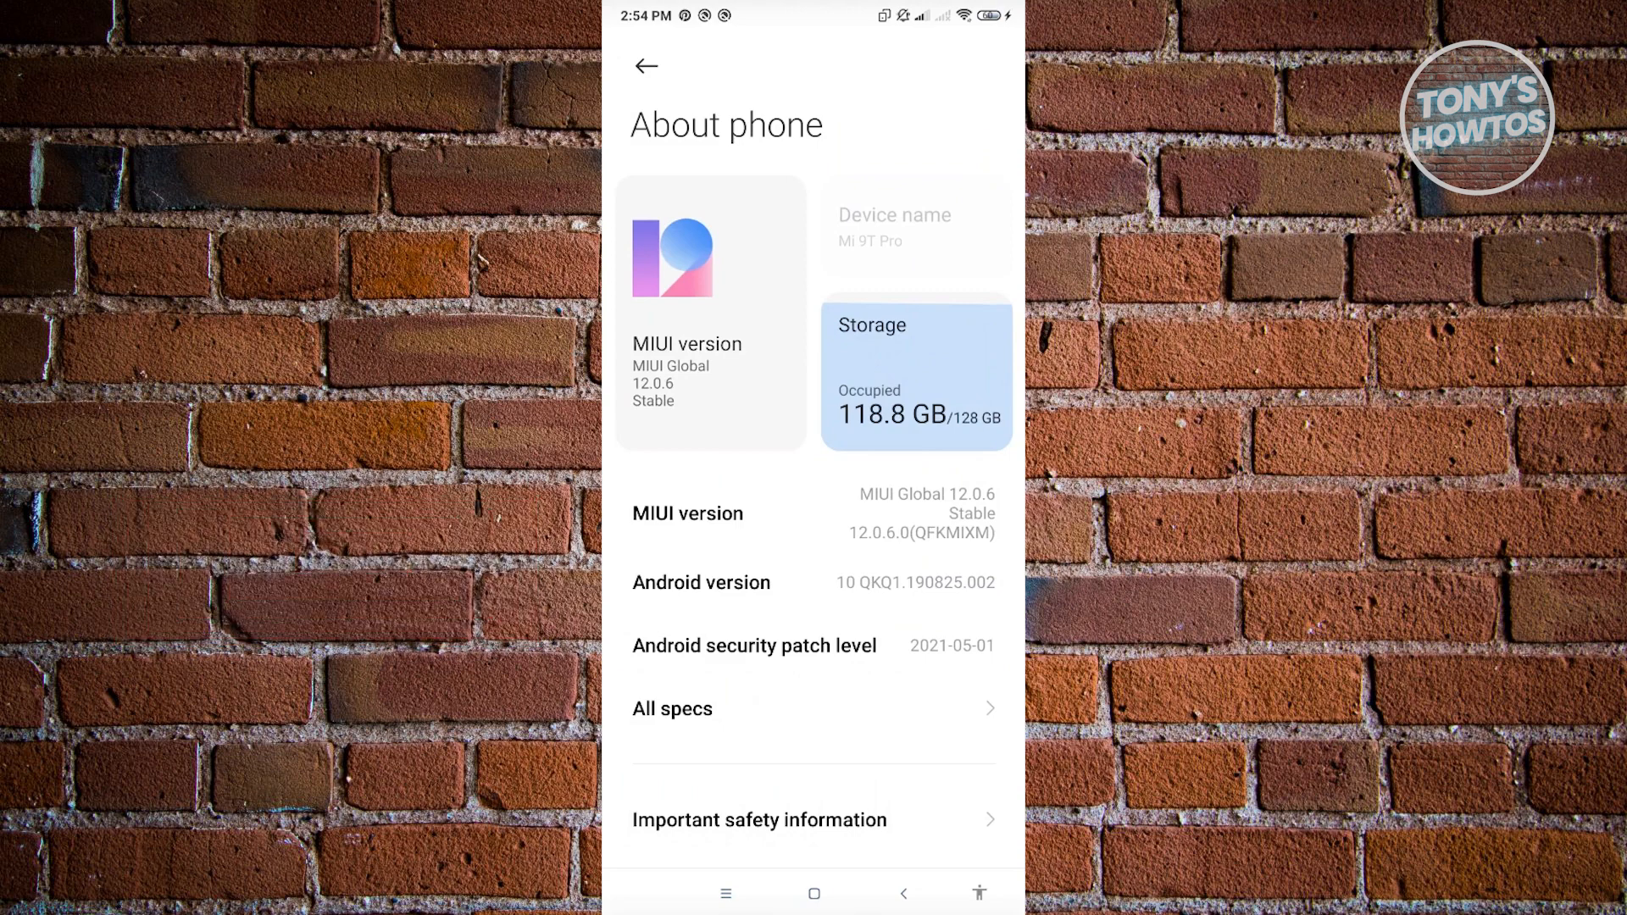
left_click(644, 66)
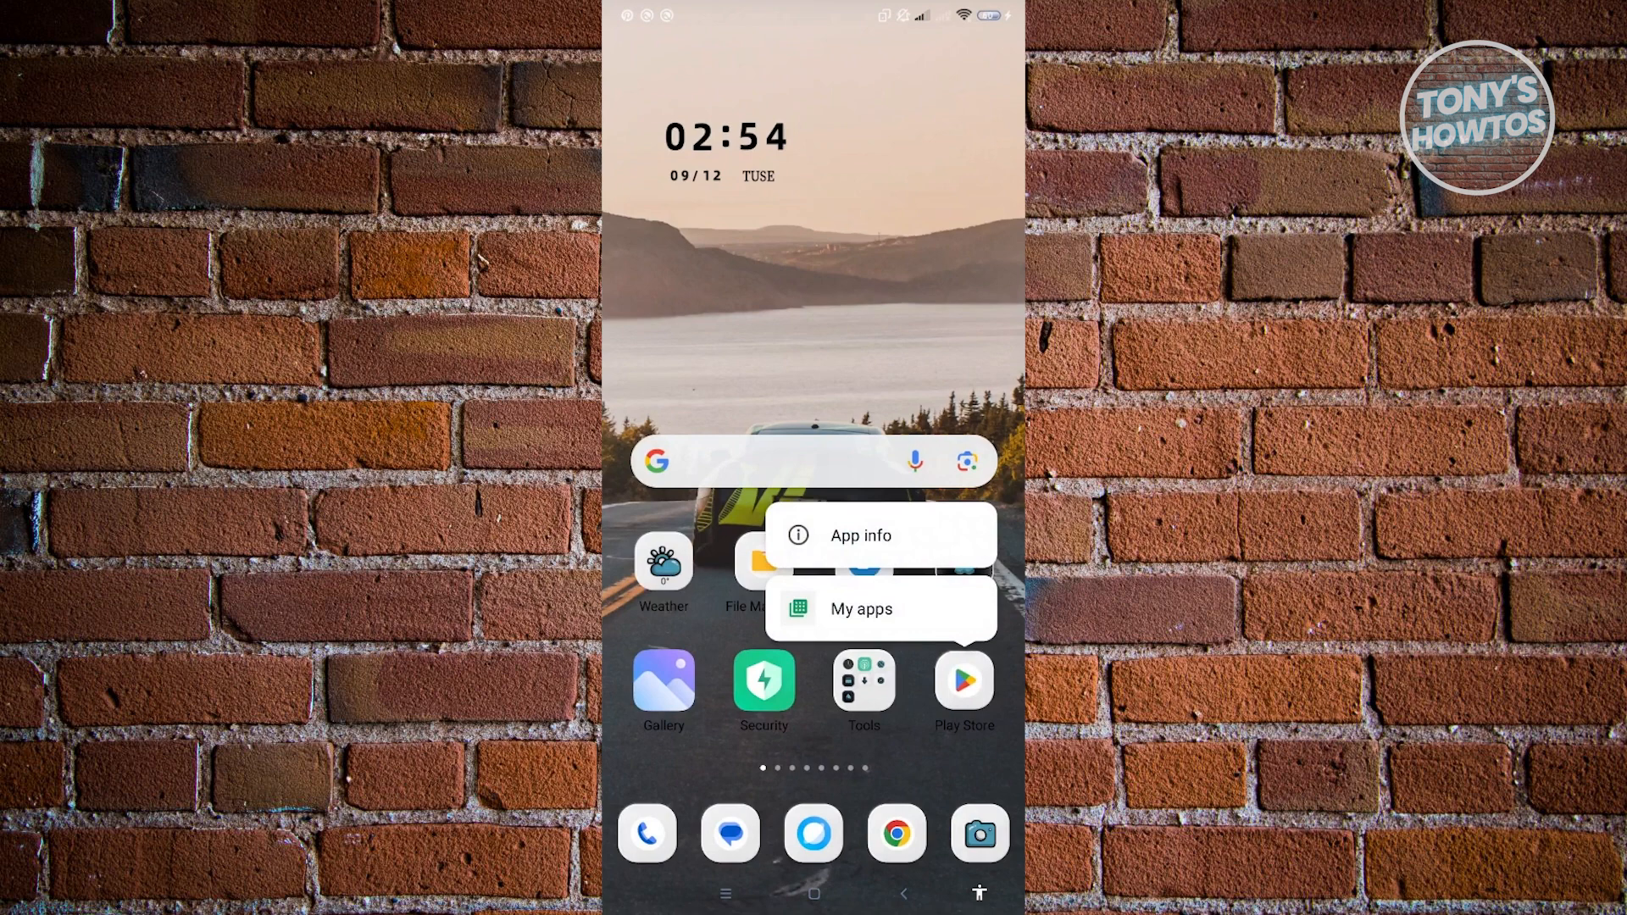
- Clear Play Store's cache in App info (161 MB to 128 MB) and request Clear all data confirmation
left_click(861, 535)
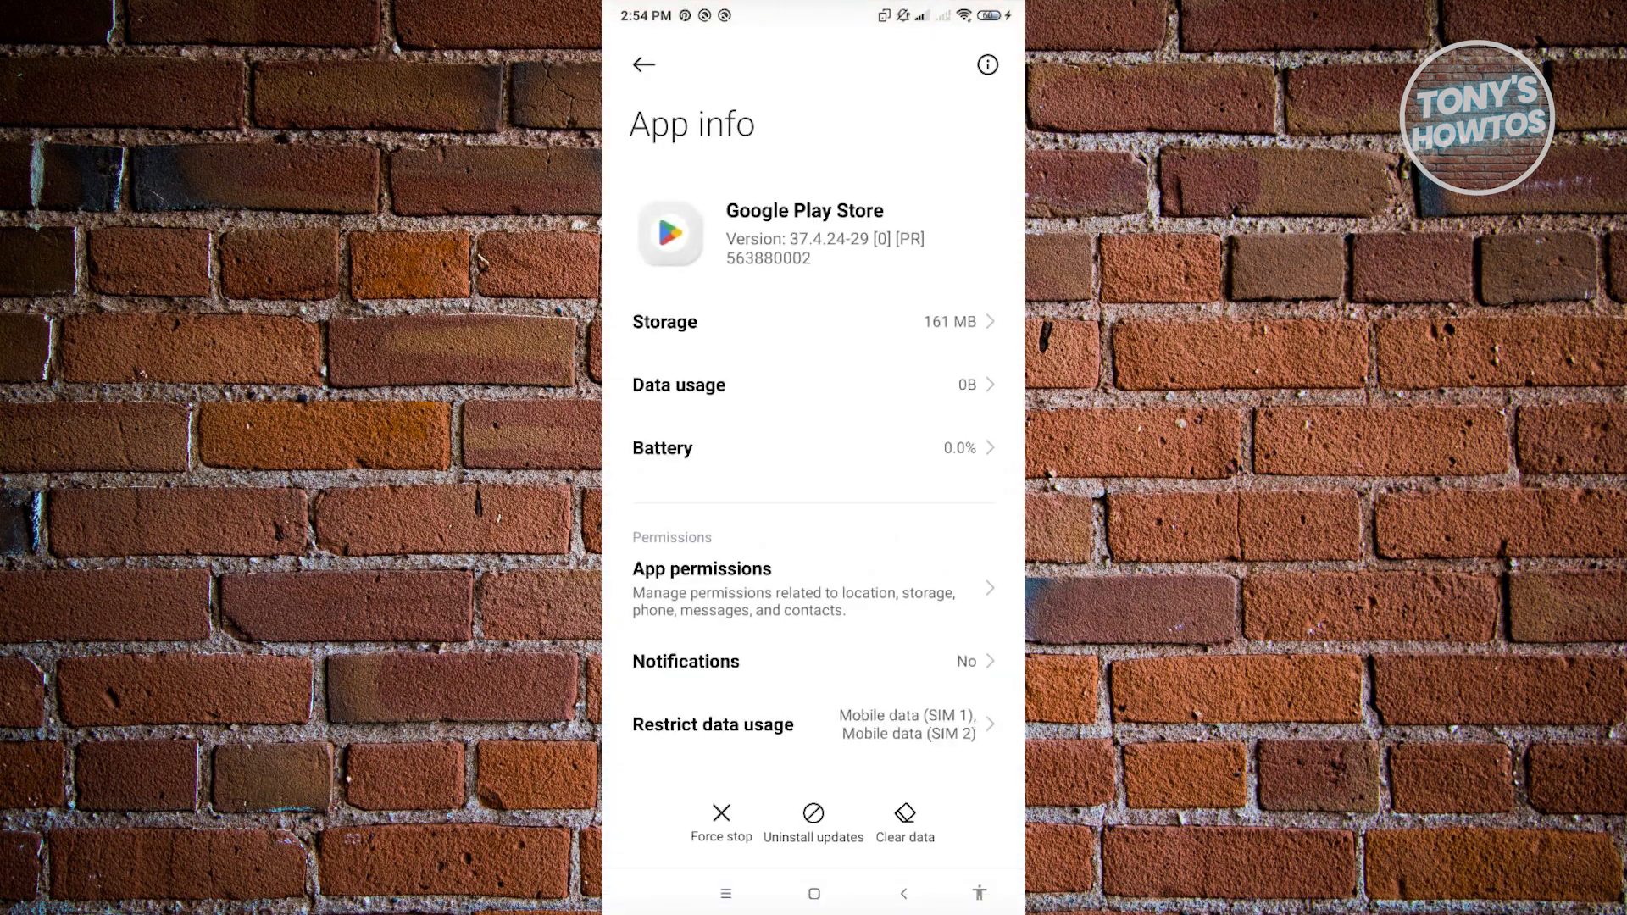
scroll("down", 3)
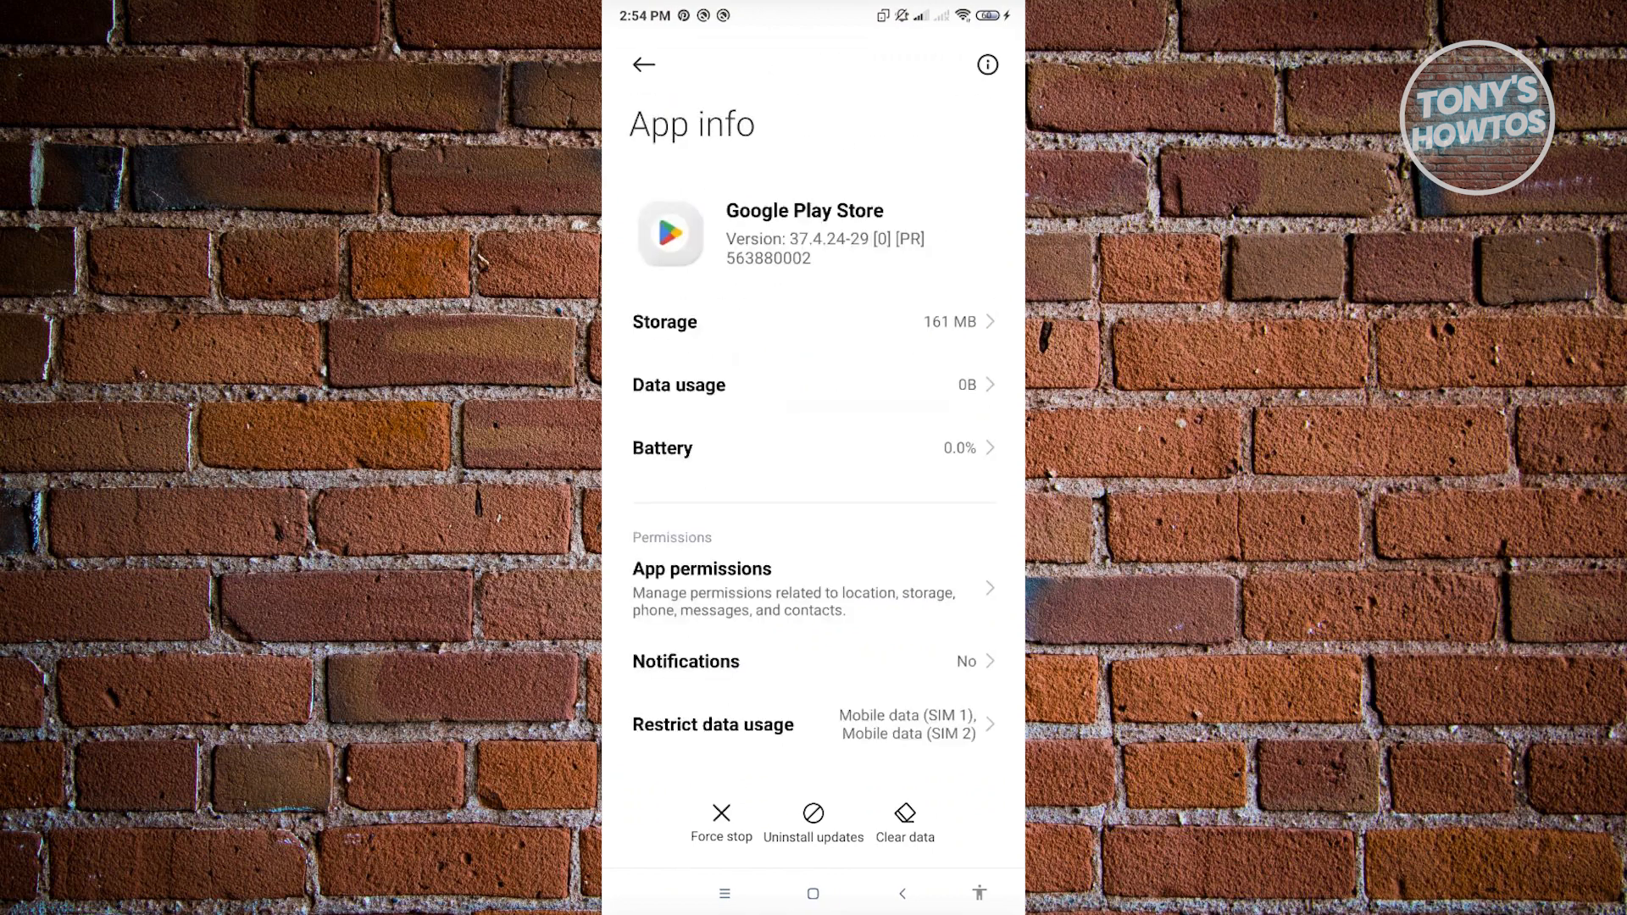
left_click(903, 820)
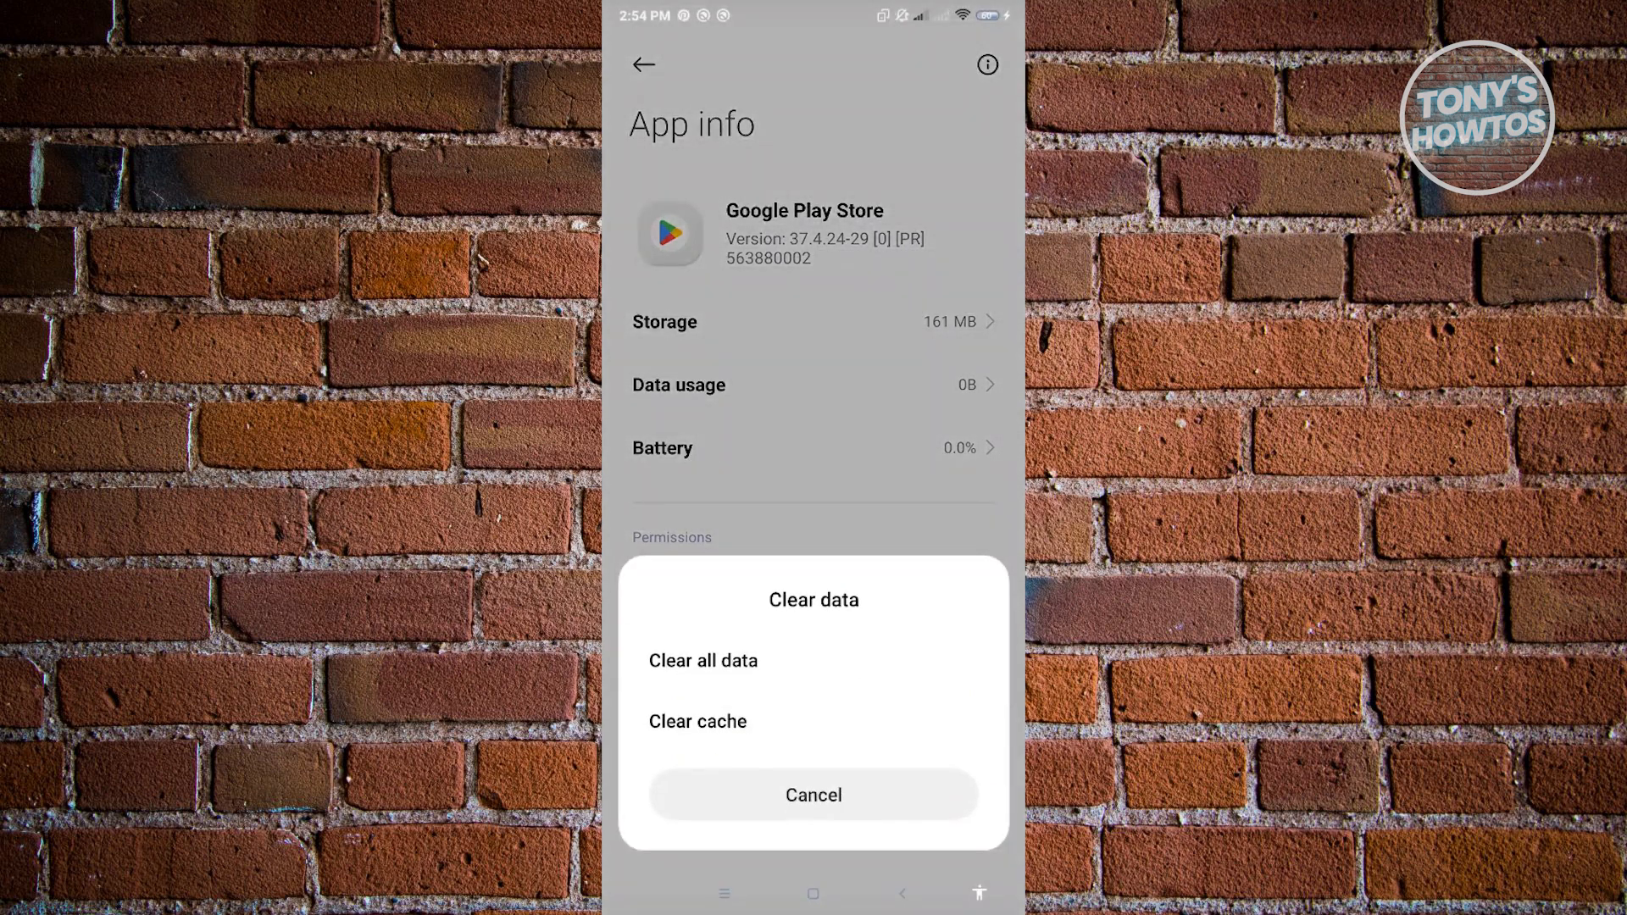
left_click(696, 722)
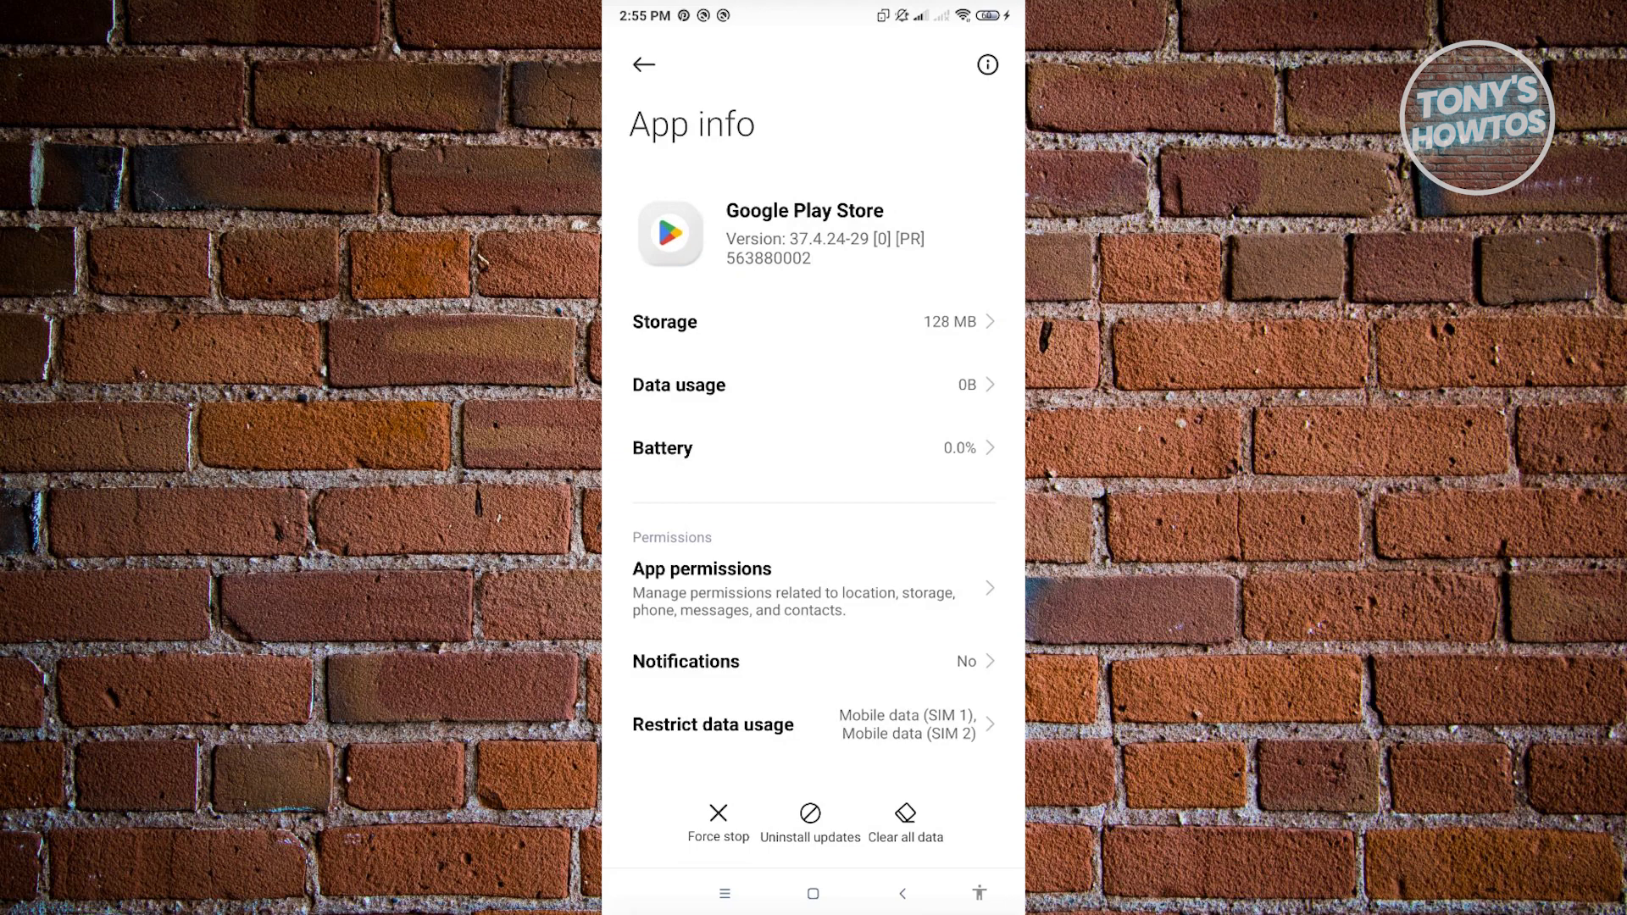
left_click(903, 817)
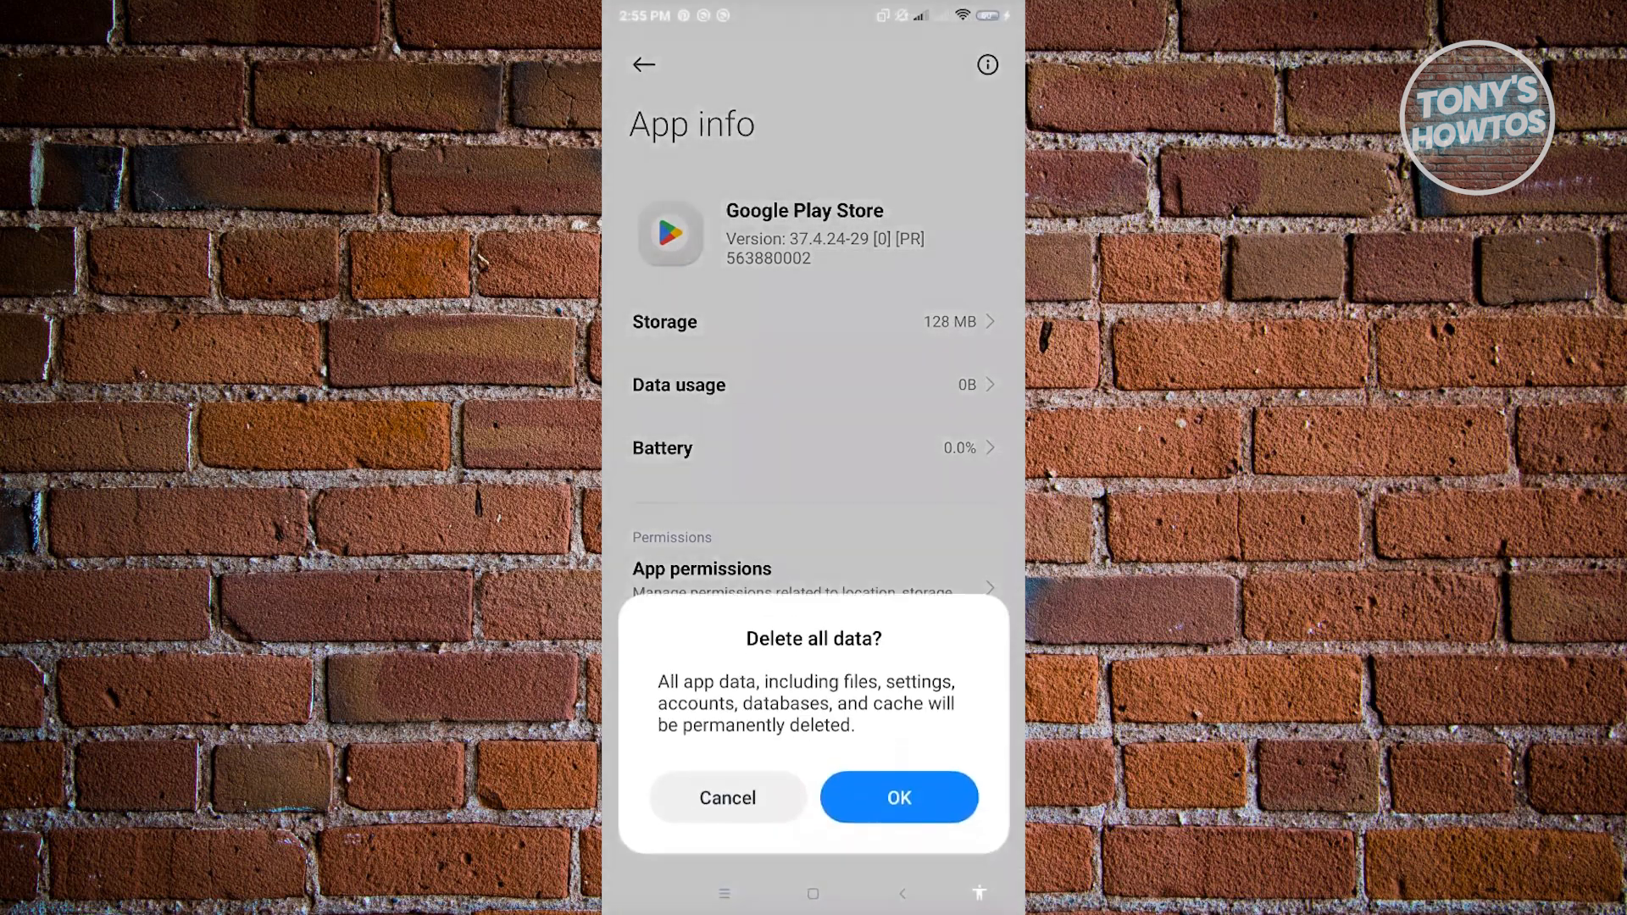